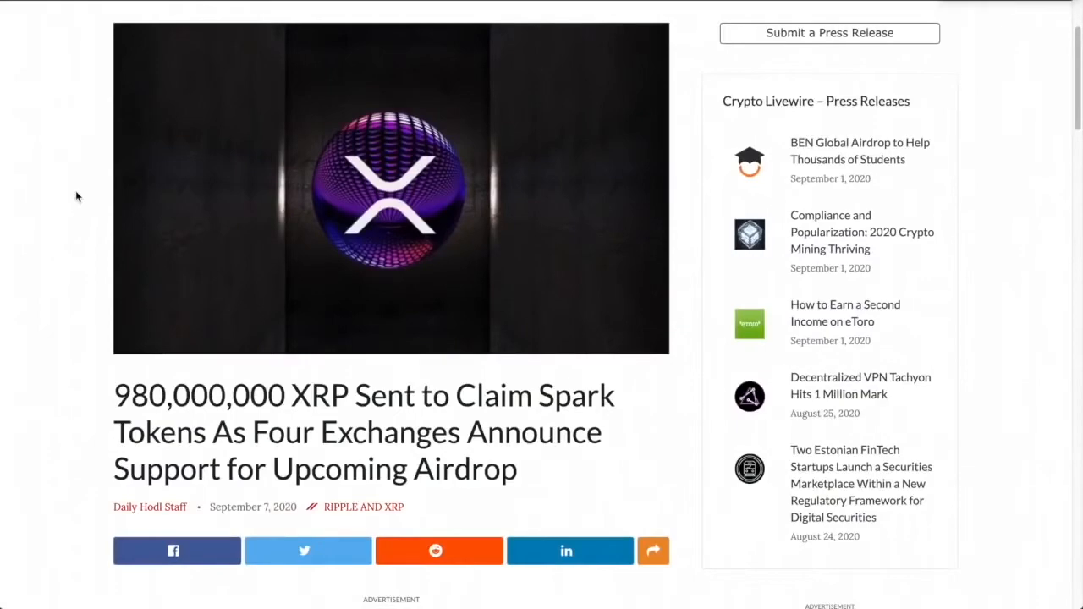
Step: Scroll past the embedded tweet to the 'According to the white paper' Flare Network paragraph
scroll("down", 3)
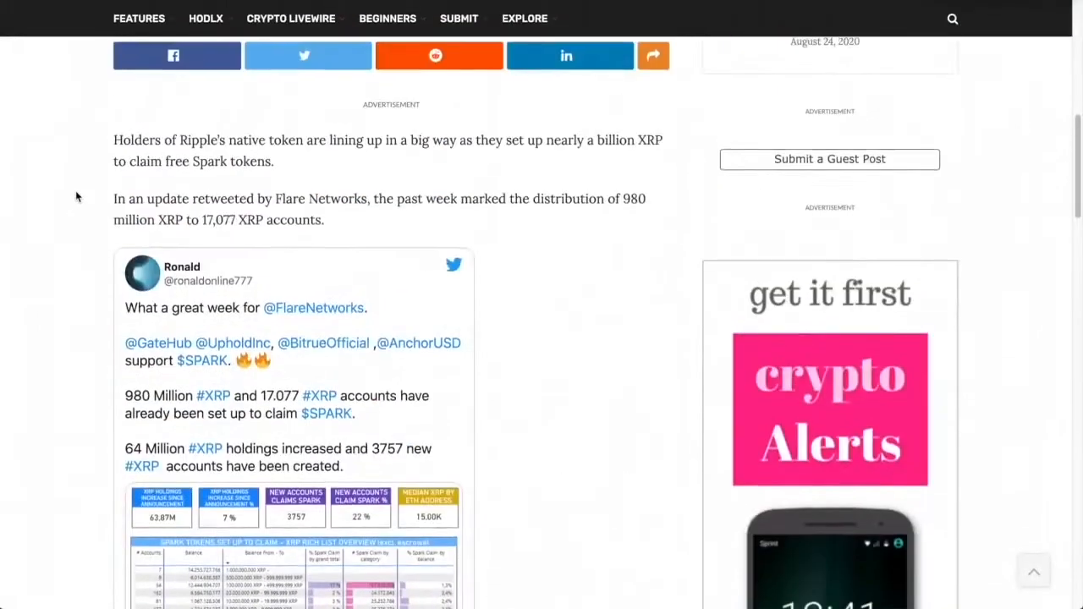
scroll("down", 3)
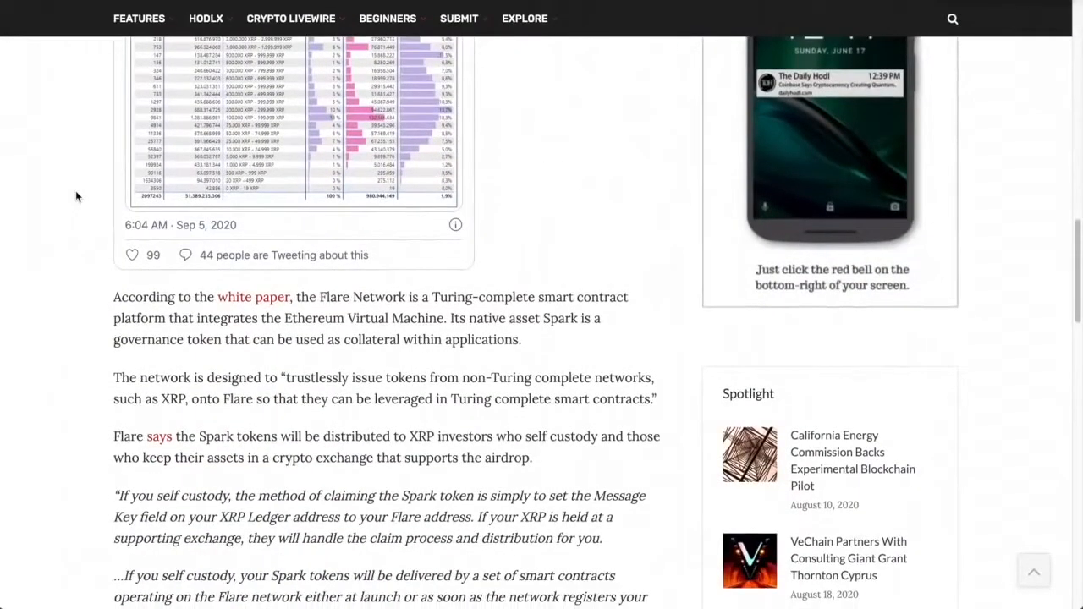
left_click_drag(297, 297, 396, 298)
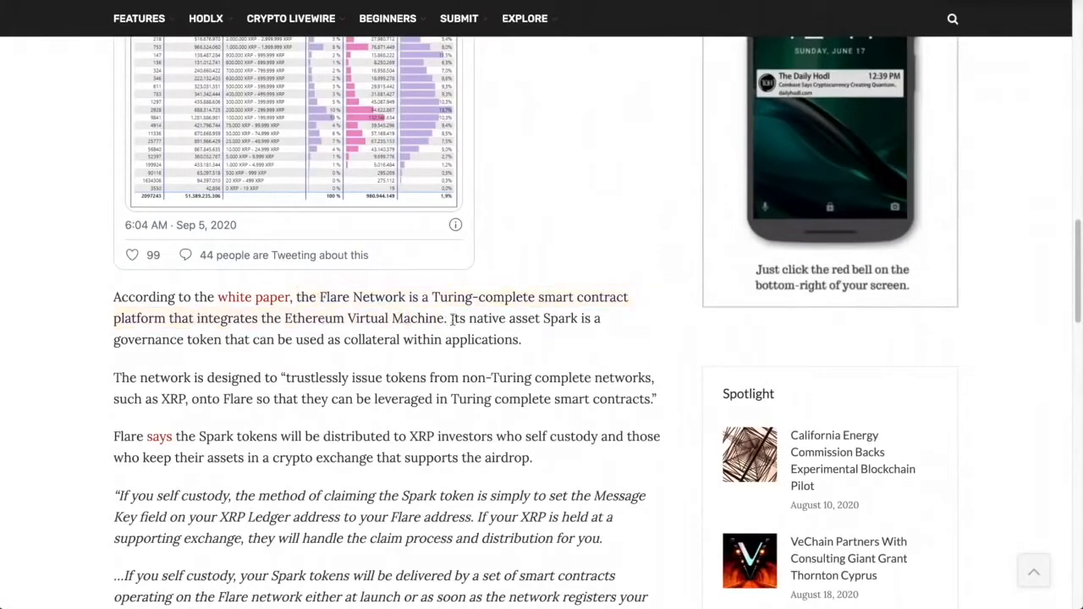
Step: Highlight 'Its native asset Spark is a governance token that can be used as collateral within applications.'
left_click_drag(450, 318, 237, 338)
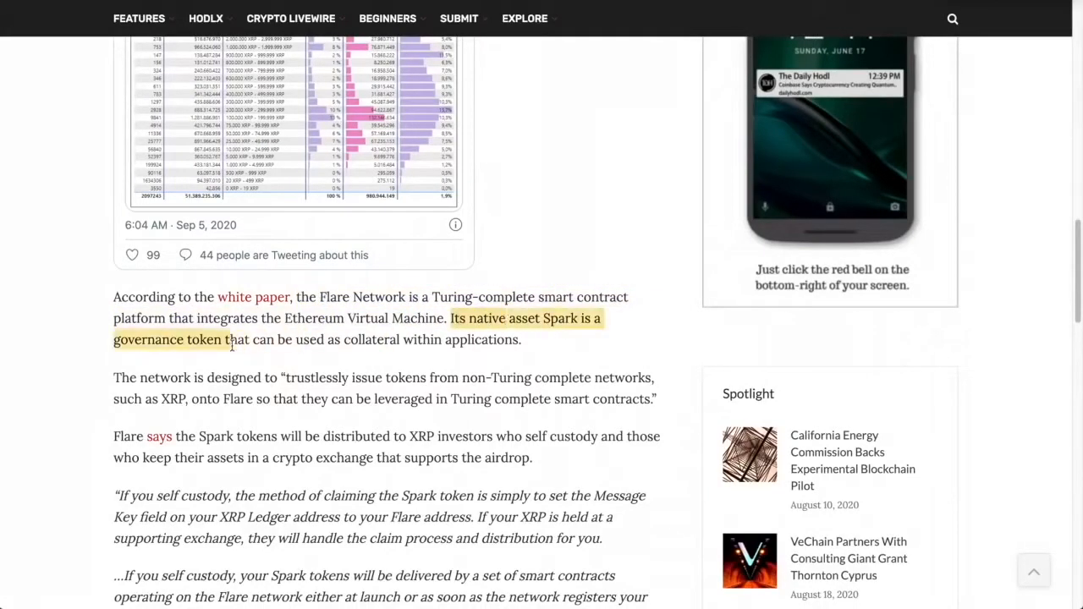
left_click_drag(234, 338, 508, 339)
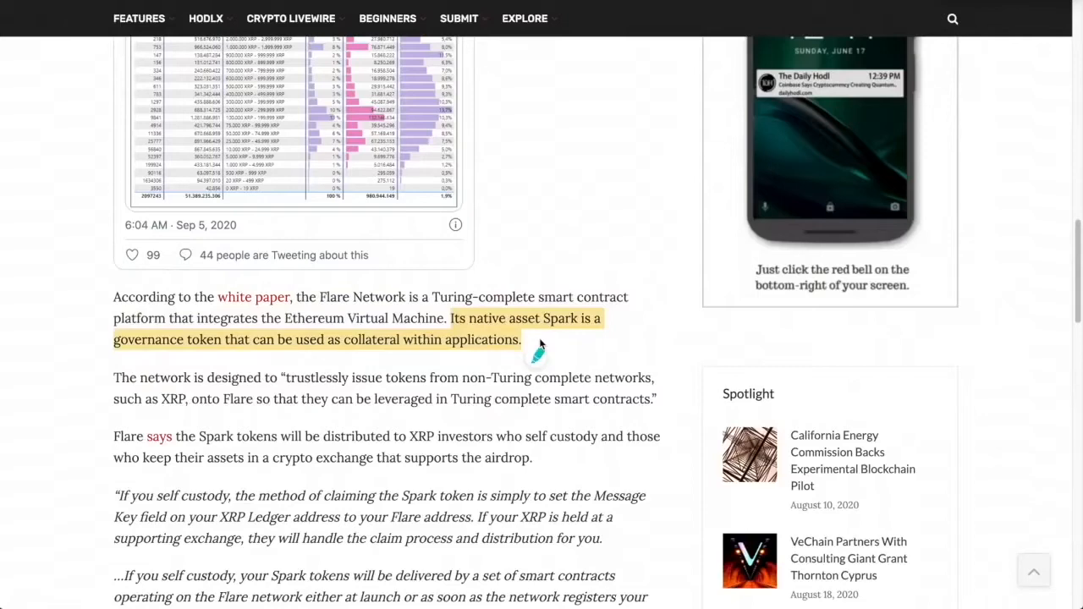
Step: Scroll to the paragraph naming Uphold, Gatehub, AnchorUSD and Bitrue as supporting the Flare airdrop
scroll("down", 3)
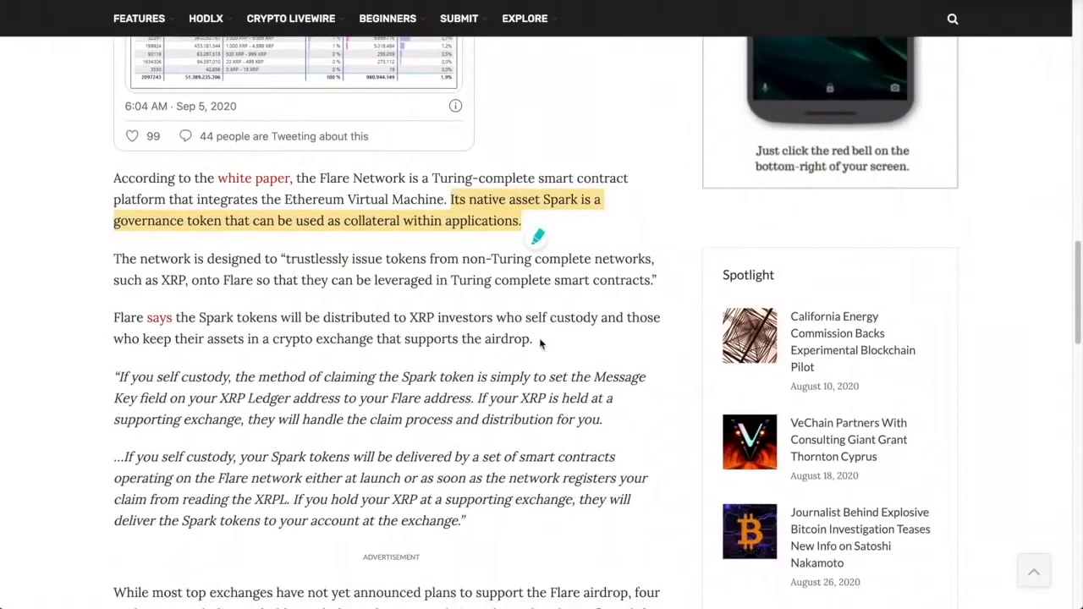
scroll("down", 3)
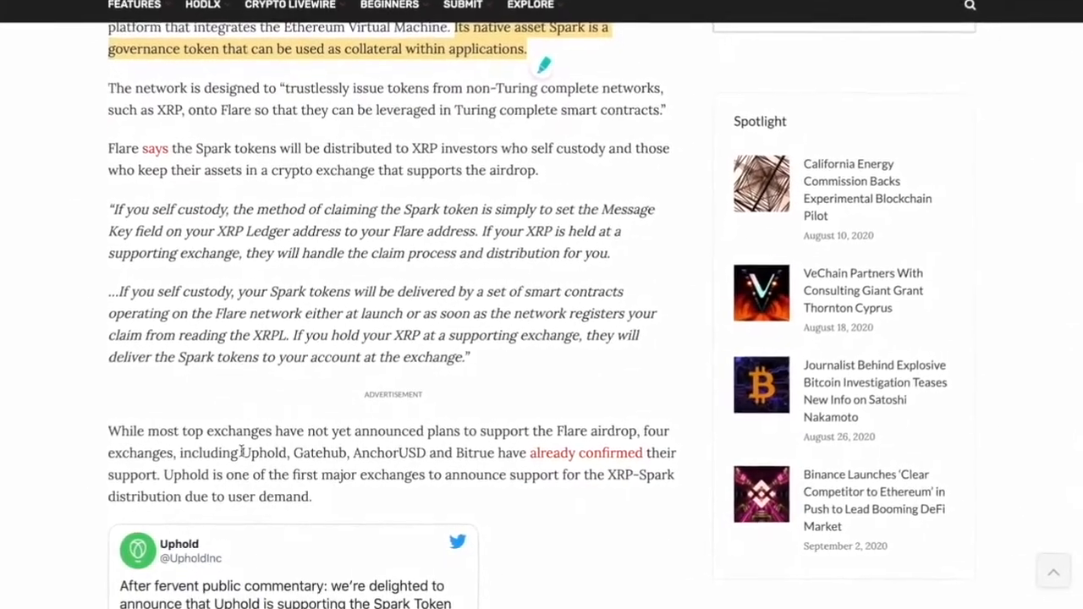
scroll("down", 3)
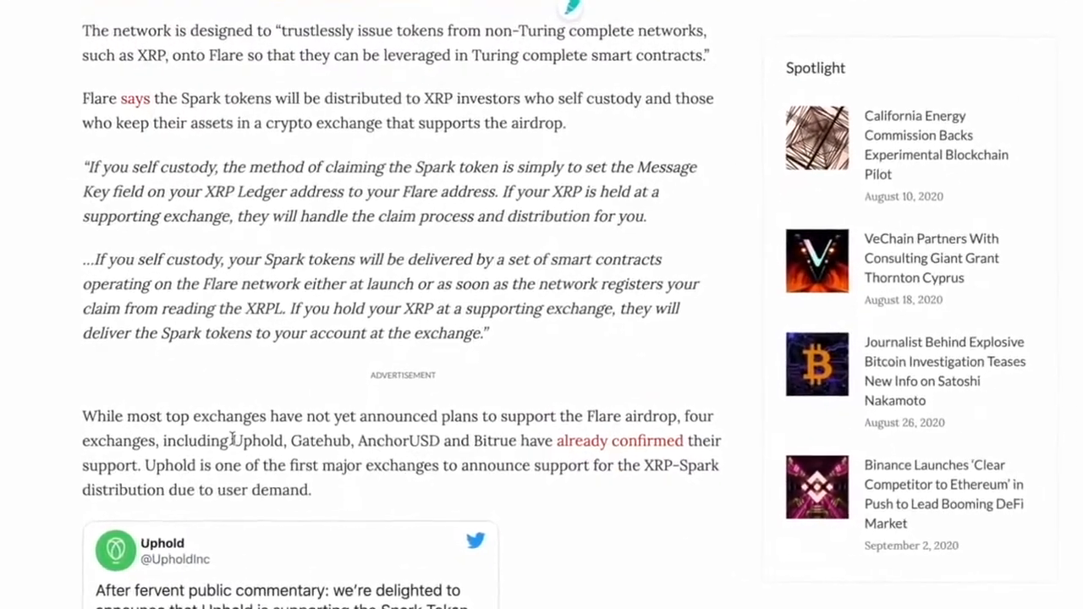
scroll("down", 3)
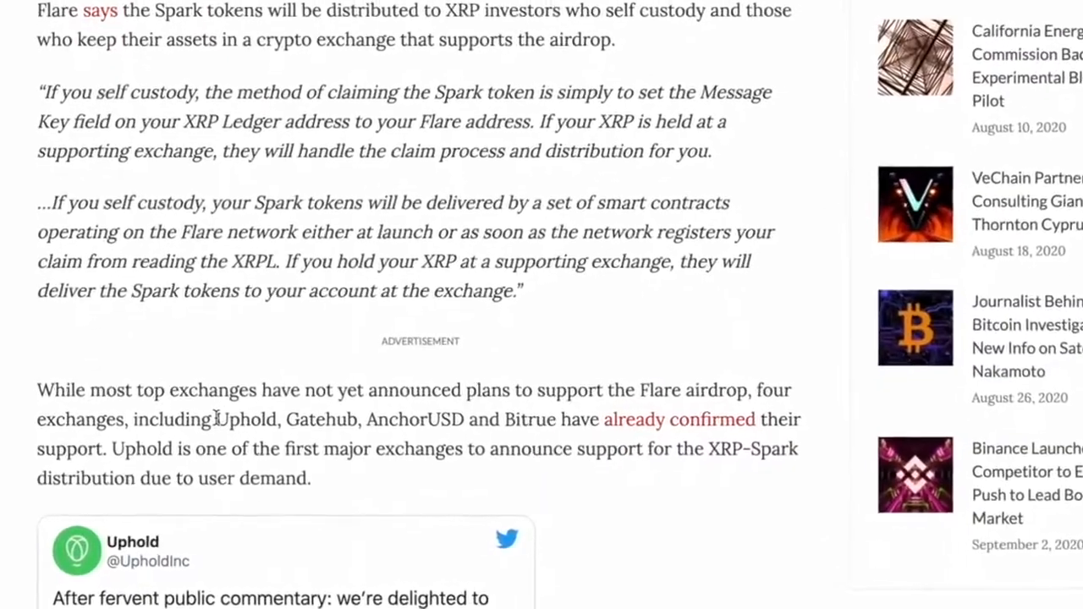
scroll("down", 3)
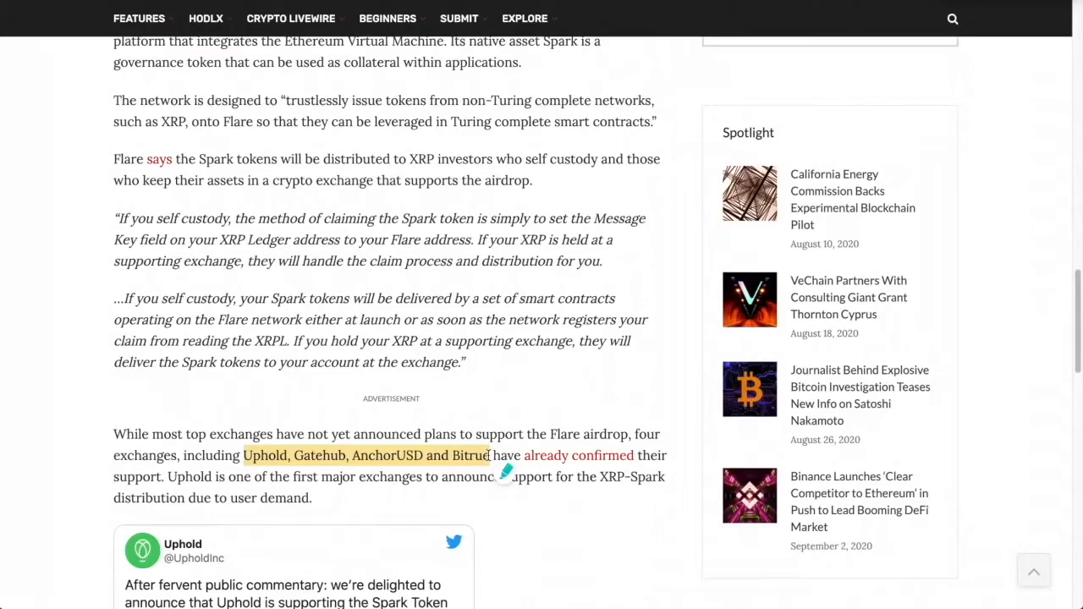
mouse_move(404, 464)
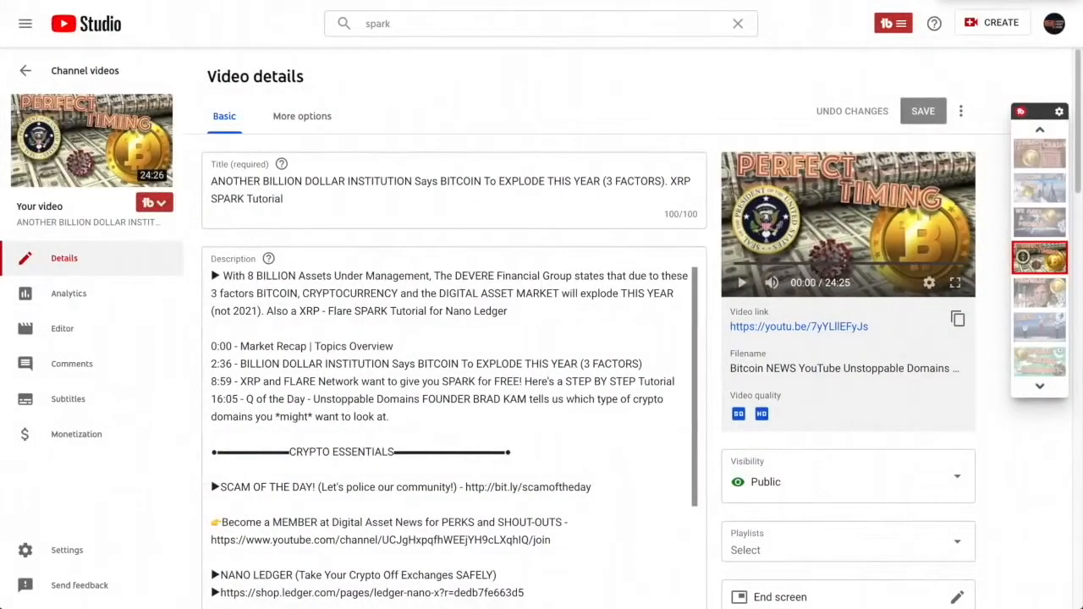
mouse_move(392, 71)
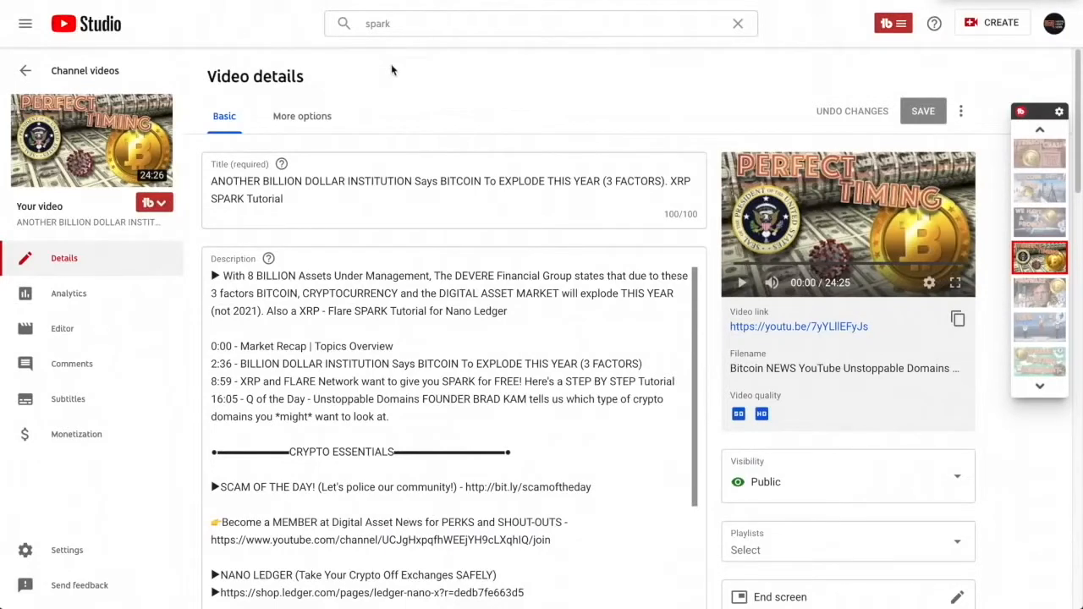